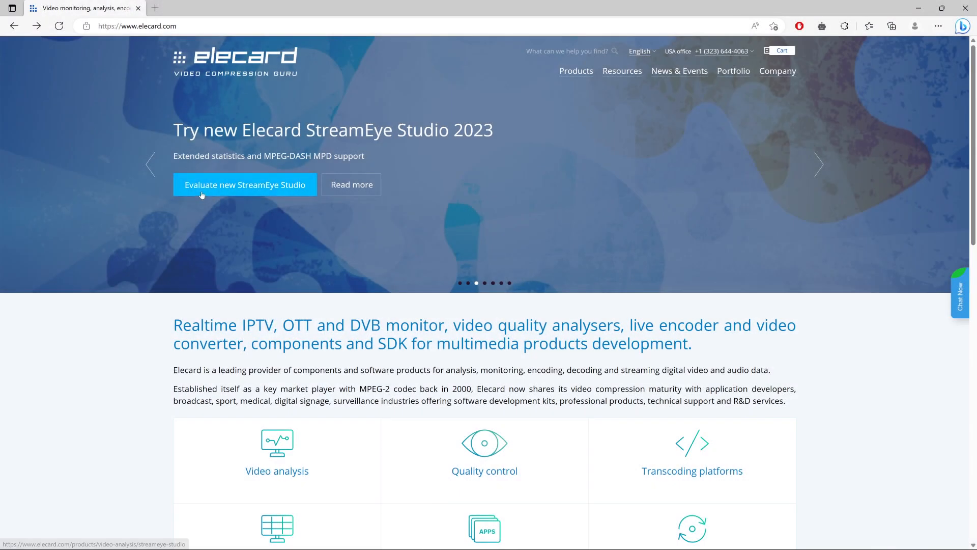
Step: Open the StreamEye Studio product page and scroll down to the product line
click(244, 184)
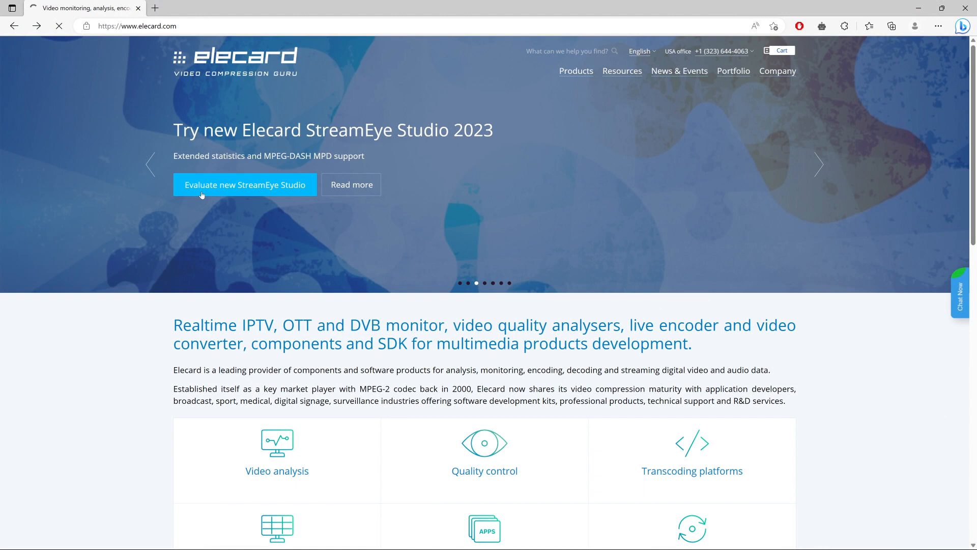
click(244, 184)
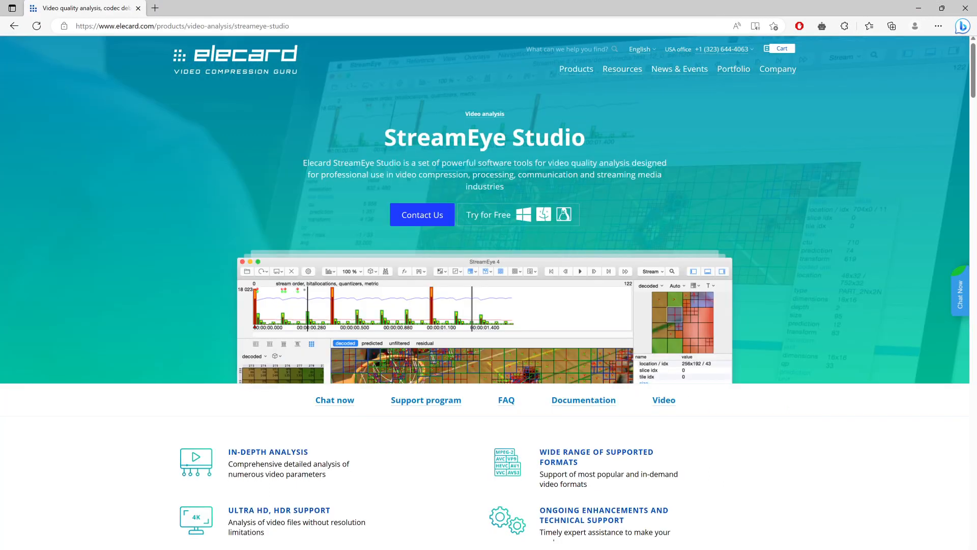
scroll(down, 3)
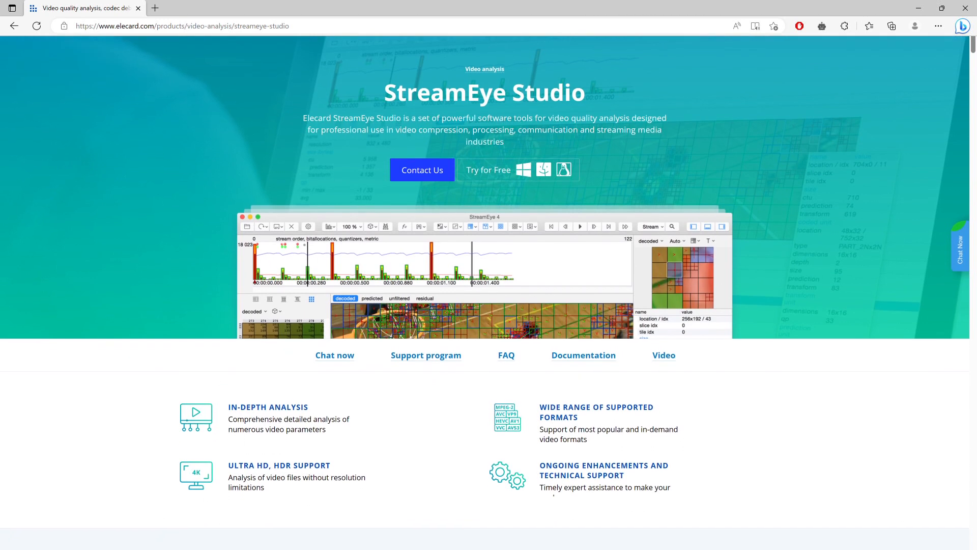
scroll(down, 3)
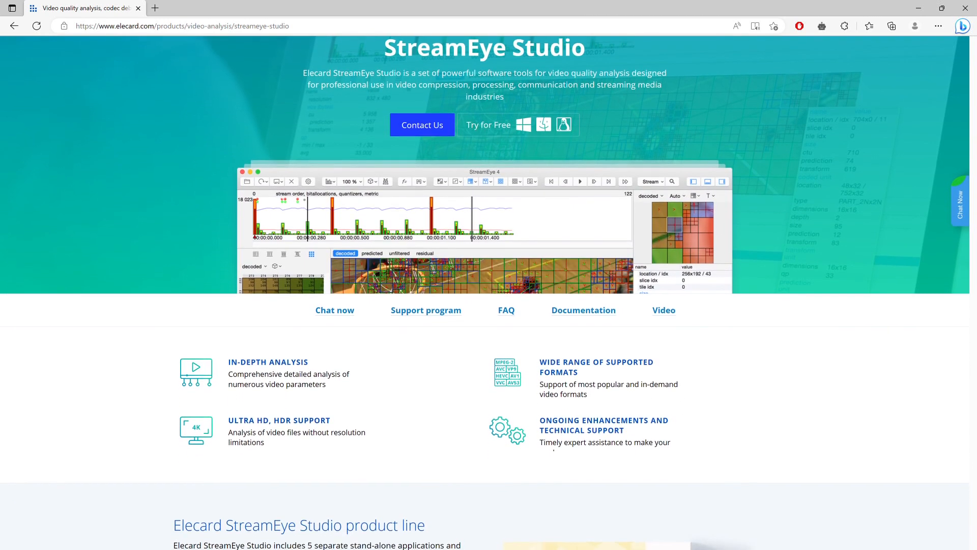
scroll(down, 3)
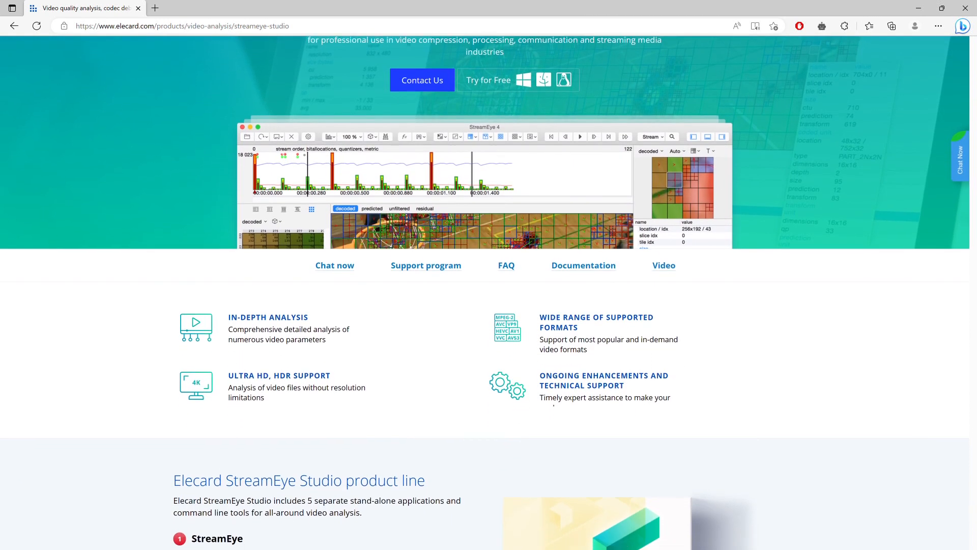
scroll(down, 3)
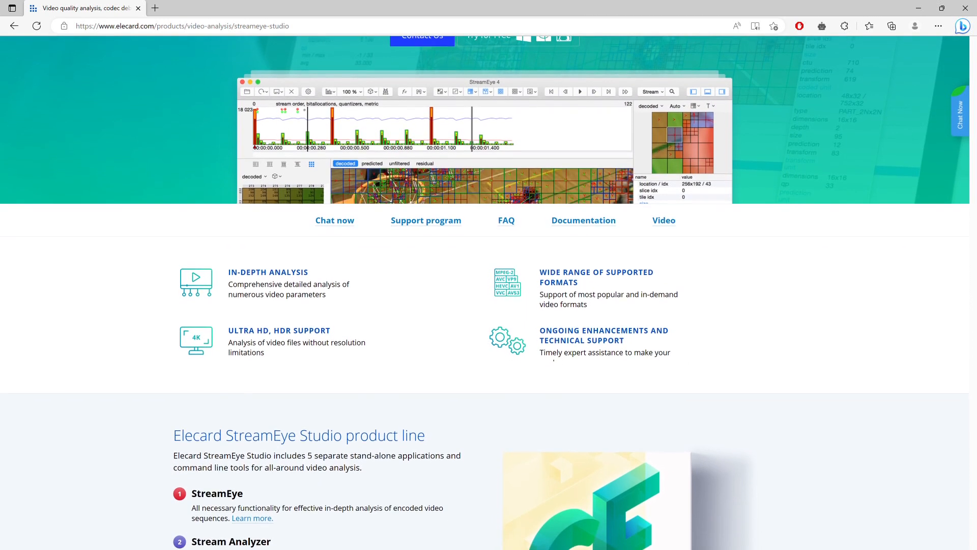
scroll(down, 3)
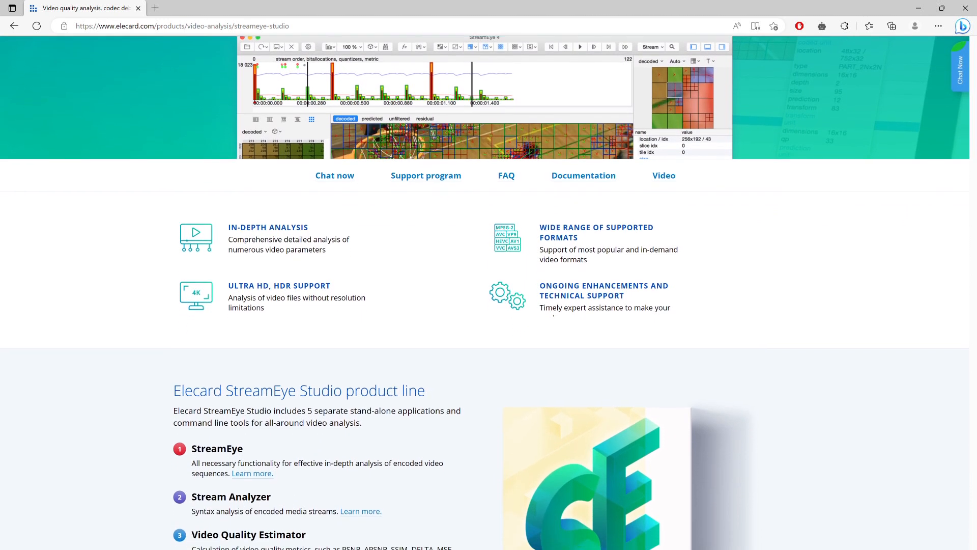
scroll(down, 3)
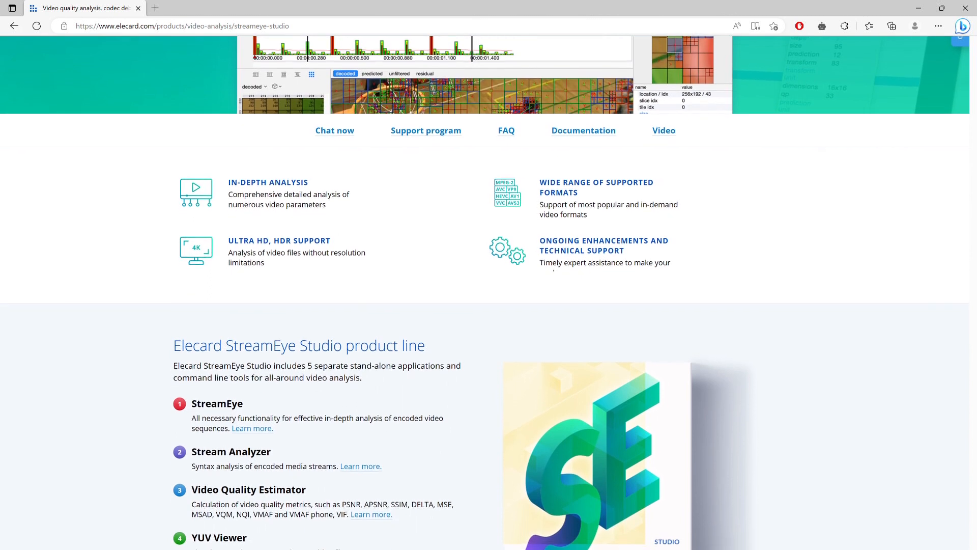
scroll(down, 3)
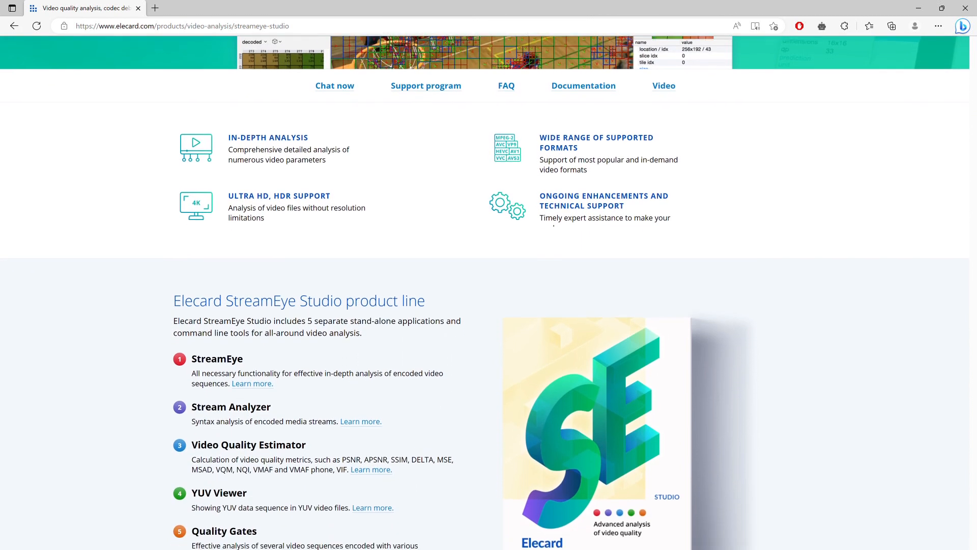
Step: Open the Video Quality Estimator product page and scroll through its content
click(370, 469)
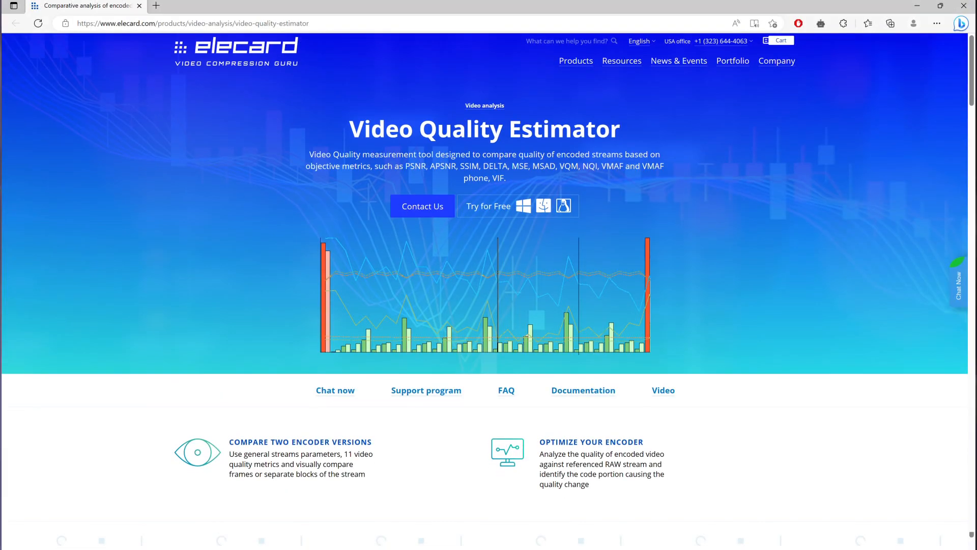
scroll(down, 3)
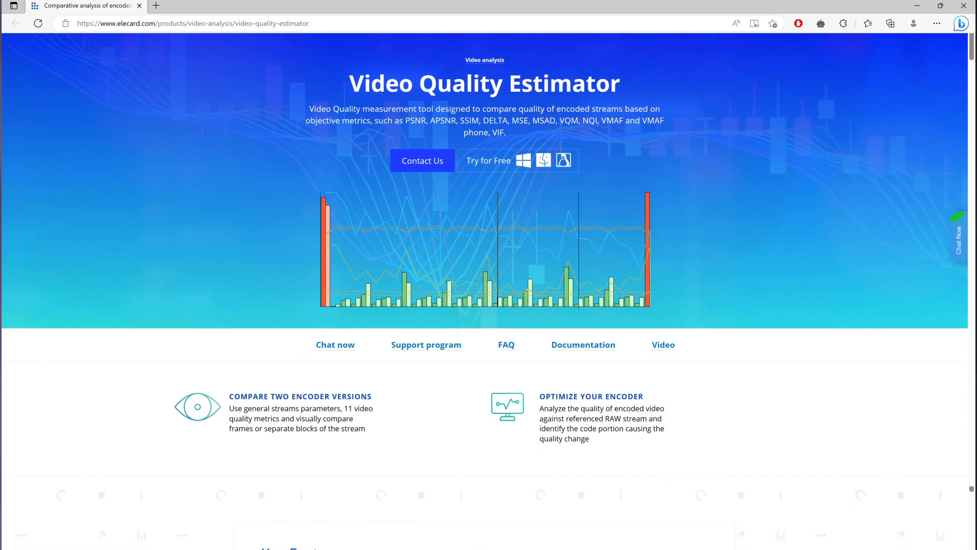
scroll(down, 3)
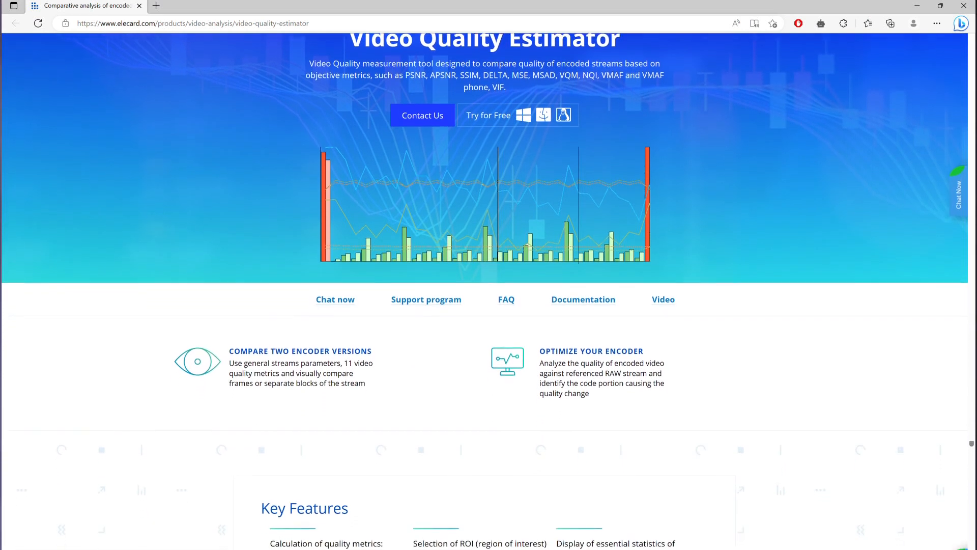
scroll(down, 3)
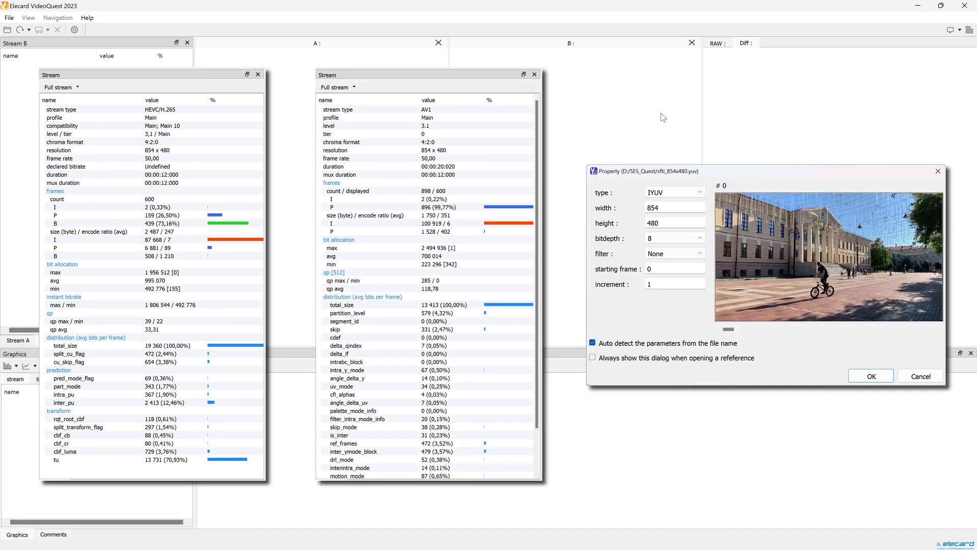
Step: Accept the raw YUV parameters, use sfti_854x480.yuv as reference, and run PSNR/SSIM/VMAF
click(870, 375)
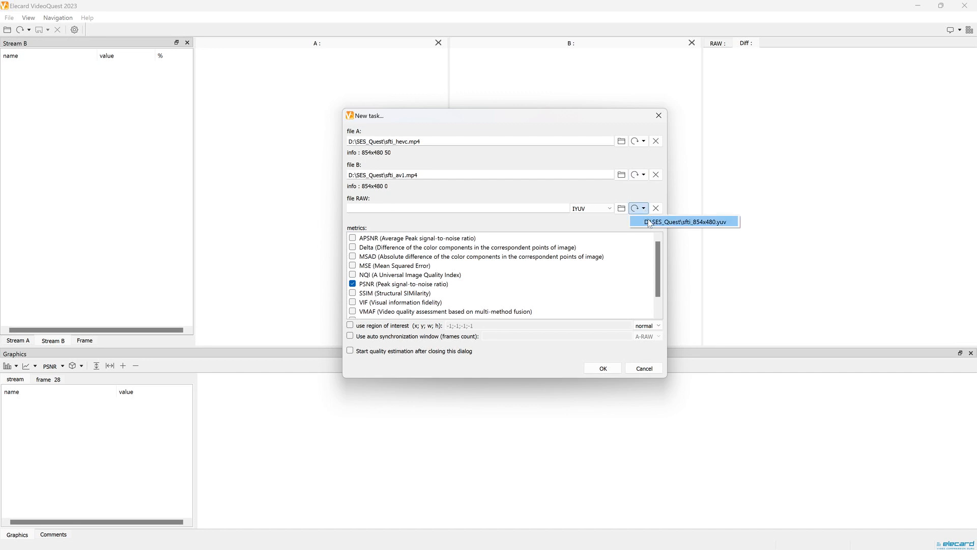
click(683, 222)
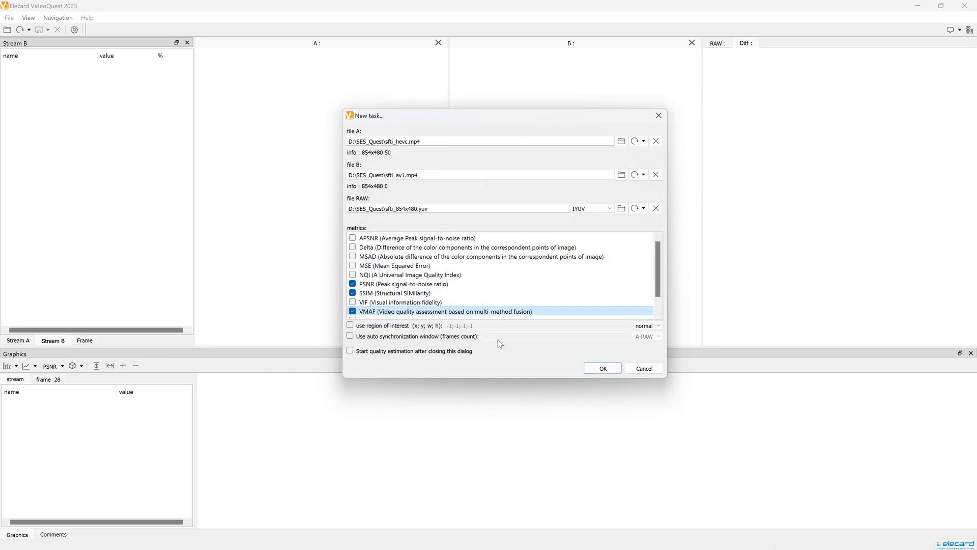
click(602, 367)
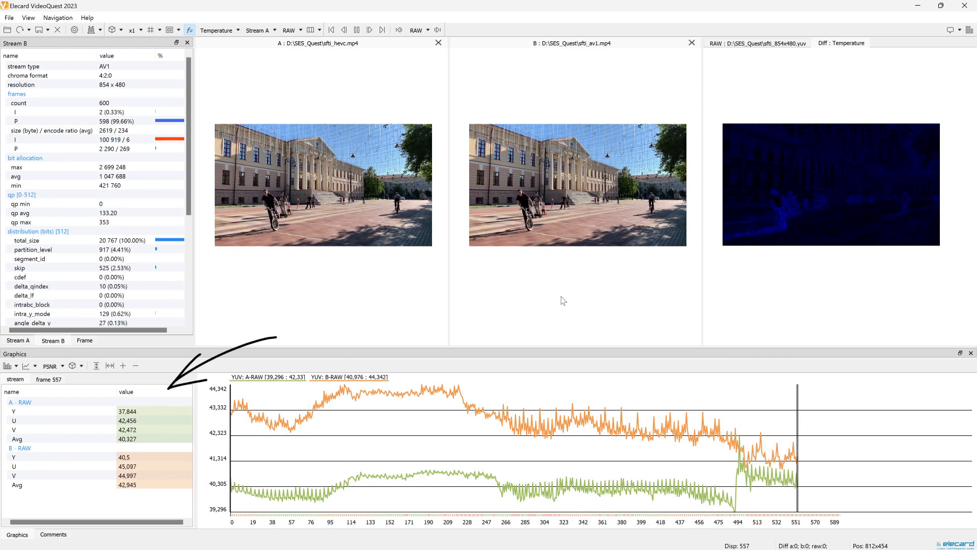
Step: Show the HEVC Stream A properties beside the finished PSNR graph
click(357, 30)
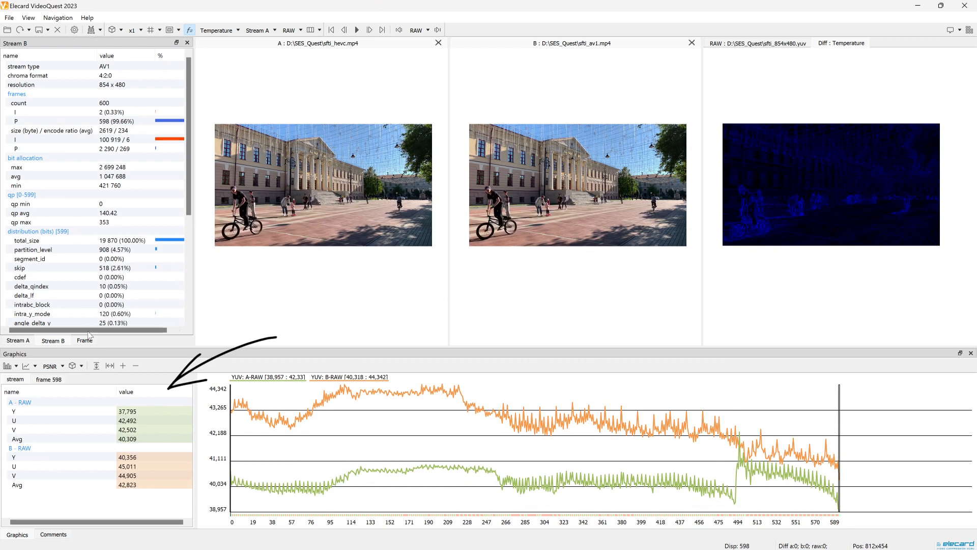
click(17, 341)
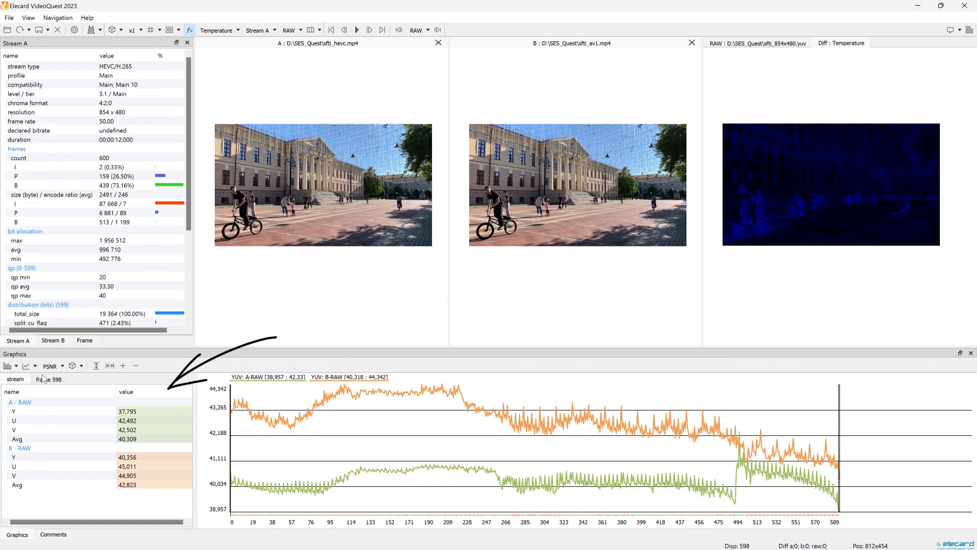
click(50, 366)
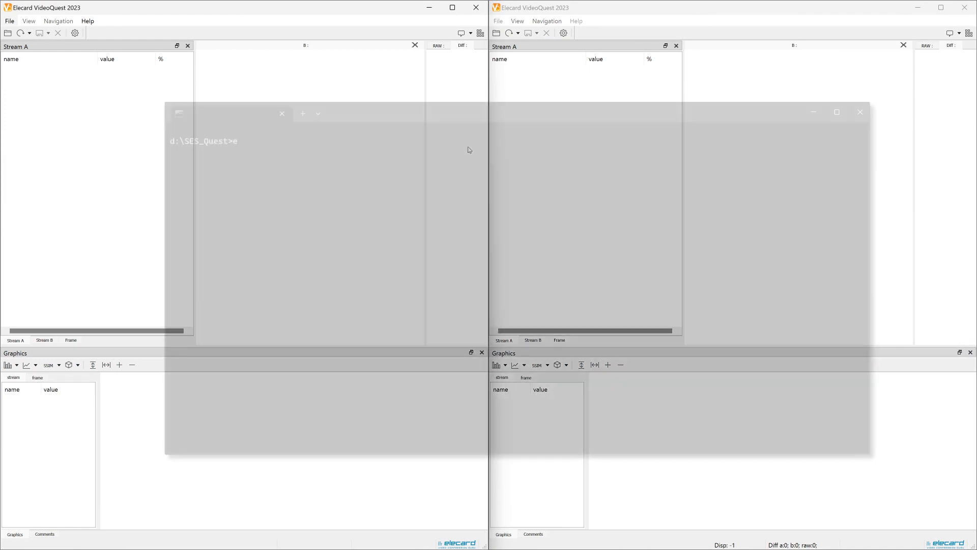
Step: Enter the decoder command eavcdec_console.exe -i sfti_src.264 -o sfti_dec. in the terminal
text(eavcdec_console.exe -i s)
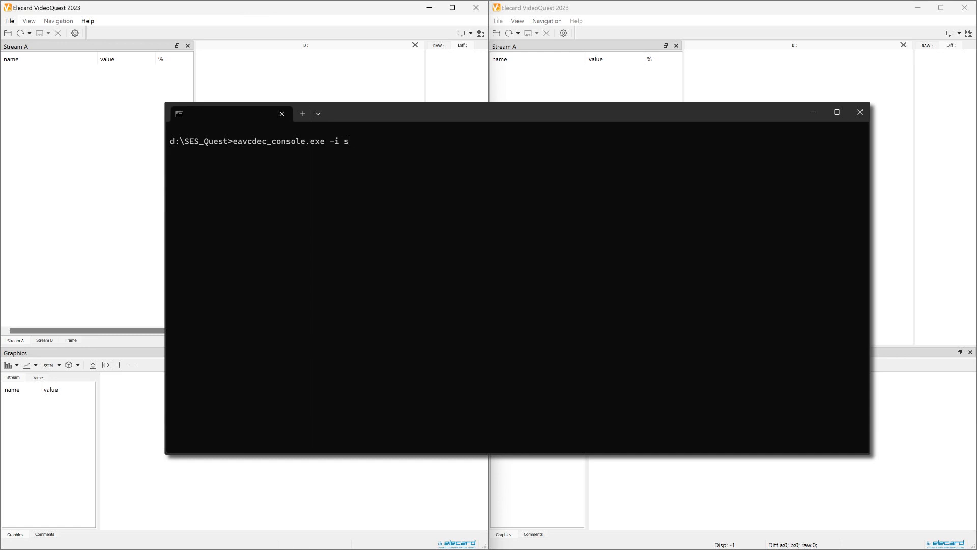
text(fti_src.264 -o)
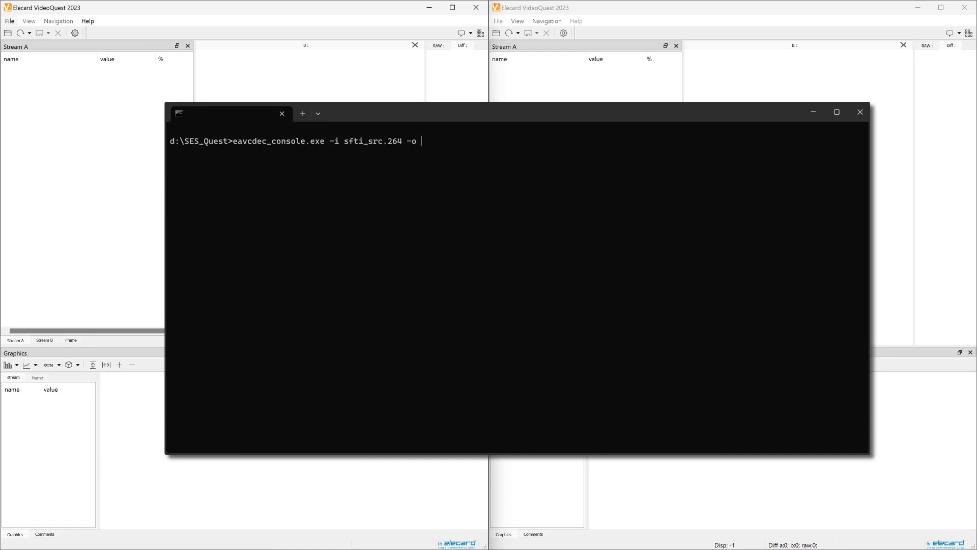
text(sfti_dec.)
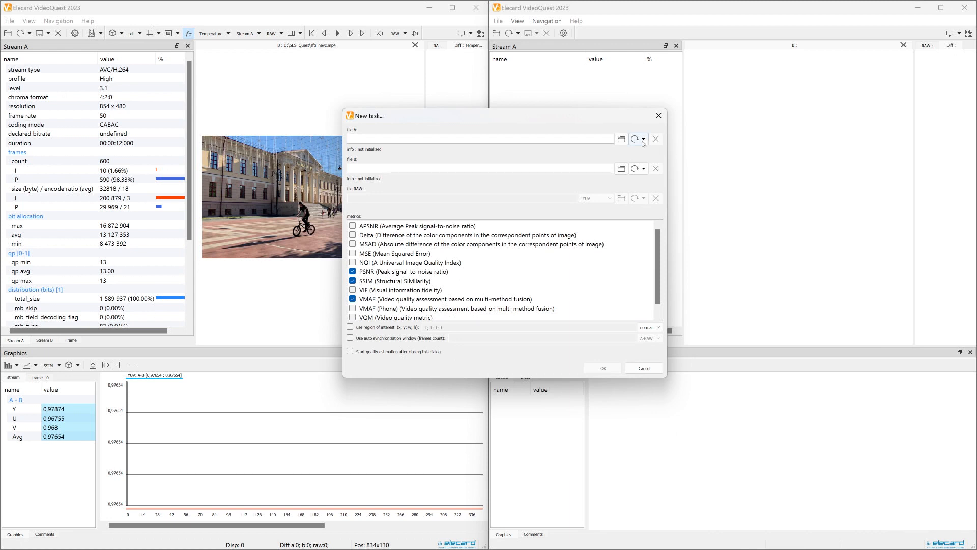
Step: Load sfti_src.264 as file A and sfti_av1.mp4 as file B
click(643, 138)
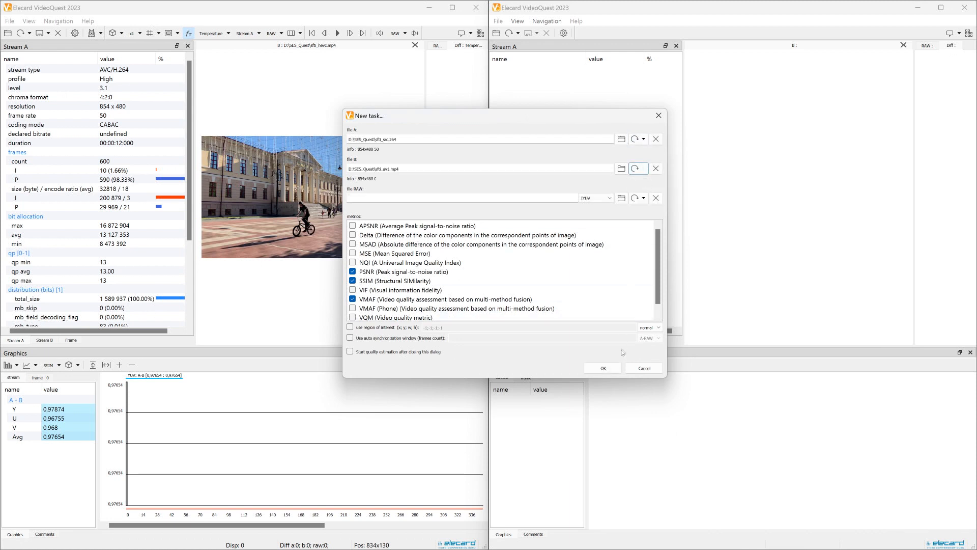
click(601, 367)
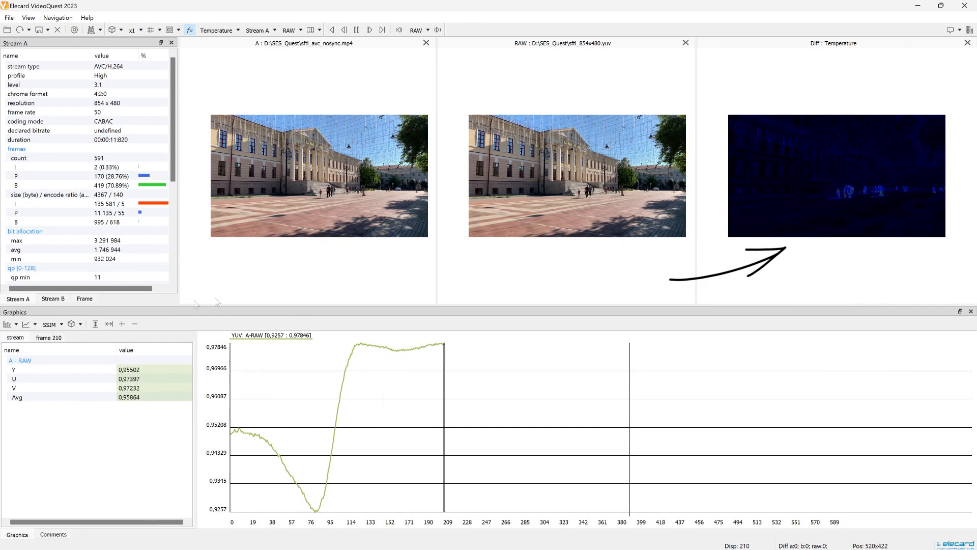
Step: Rerun the nosync AVC-versus-YUV comparison with auto synchronization enabled
click(51, 324)
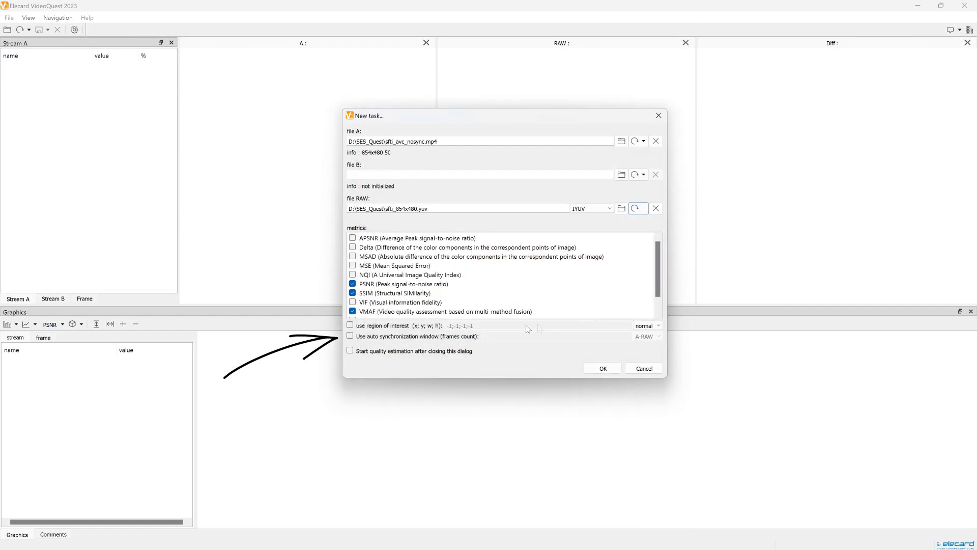
click(350, 336)
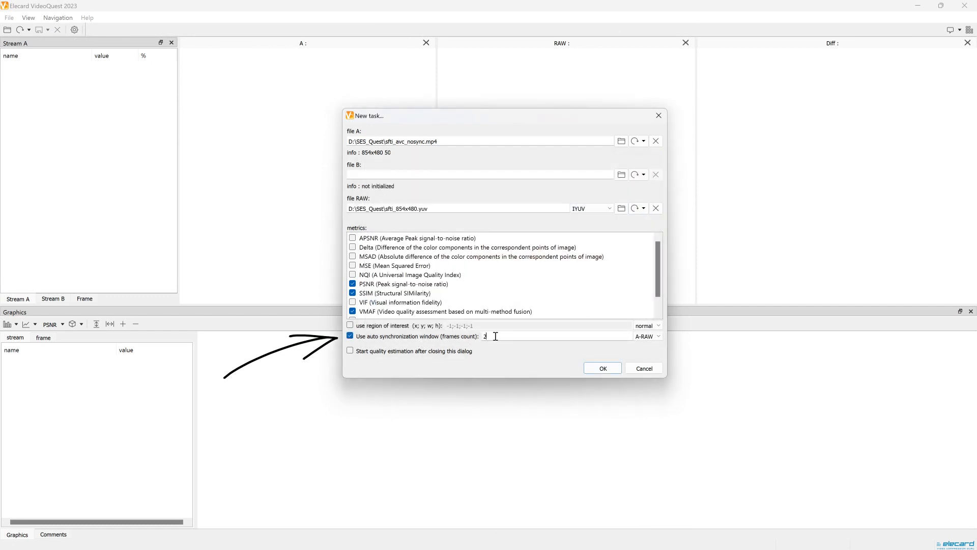
click(601, 367)
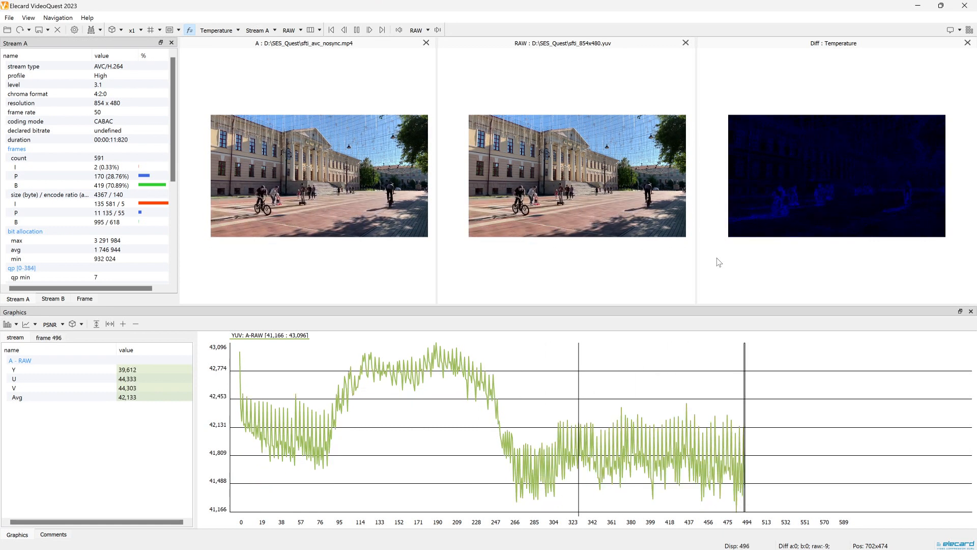
click(357, 29)
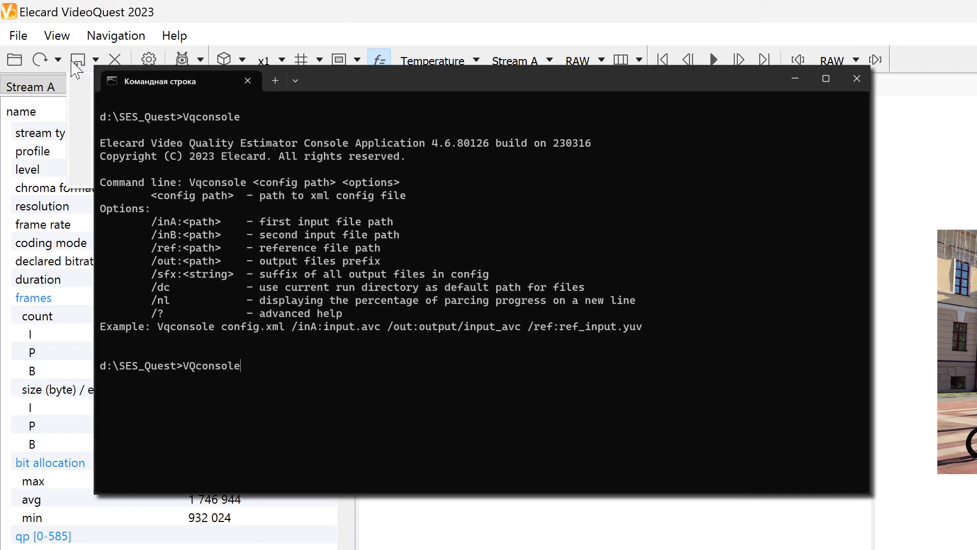
Step: Run VQconsole with config.xml comparing sfti_av1.mp4 and sfti_hevc.mp4 against the YUV reference
text(config.xml /inA:sfti_av1.mp4 /inB:sfti_hevc.mp4 /ref)
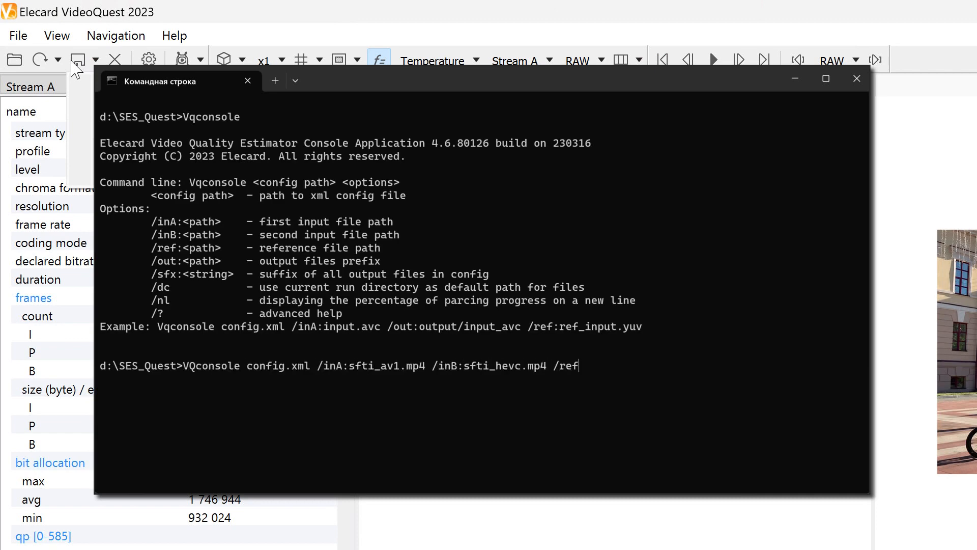
key(Return)
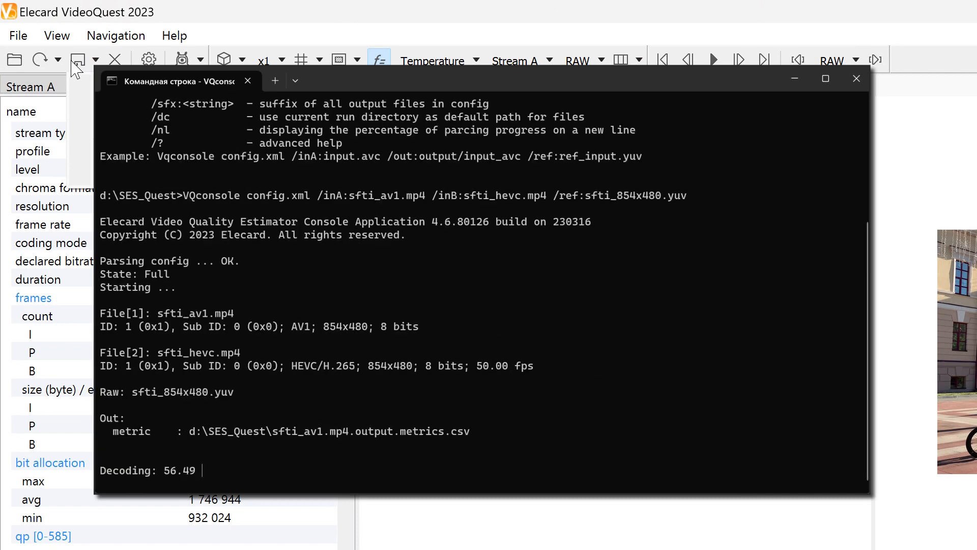